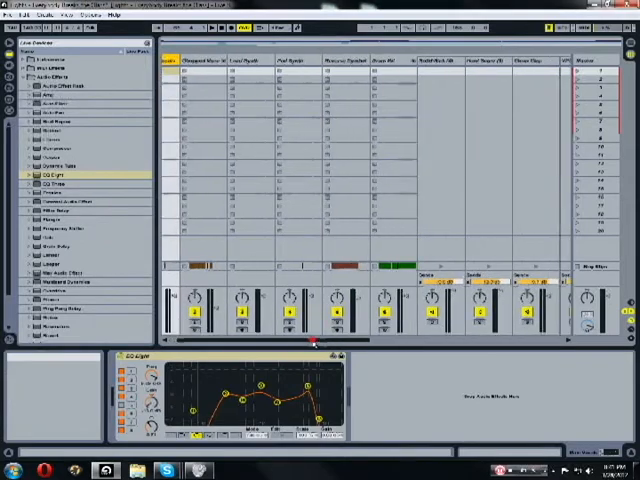
Scroll the Session View across to reach the sampler track and its EQ Eight.
{"action": "scroll", "scroll_direction": "right", "scroll_amount": 3}
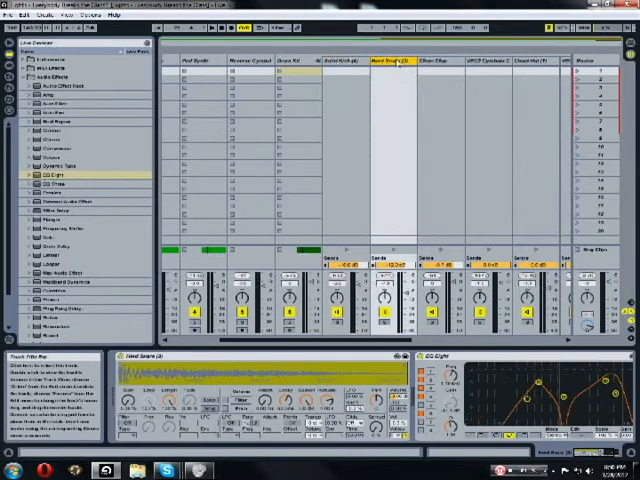
Select the target track so its device chain shows, ready for the Compressor.
{"action": "left_click", "coordinate": [344, 62]}
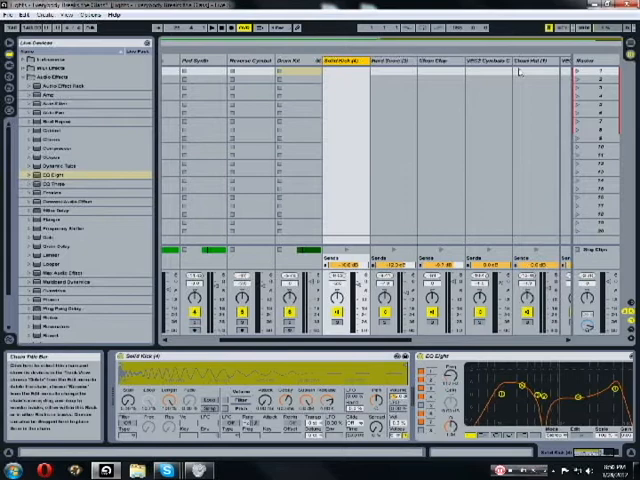
{"action": "left_click", "coordinate": [290, 62]}
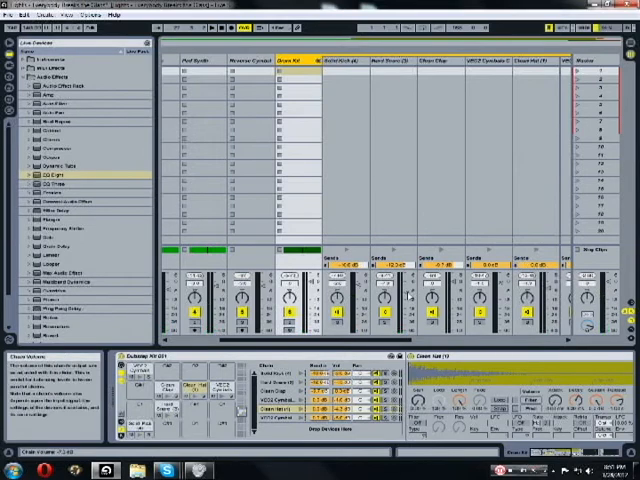
{"action": "mouse_move", "coordinate": [400, 290]}
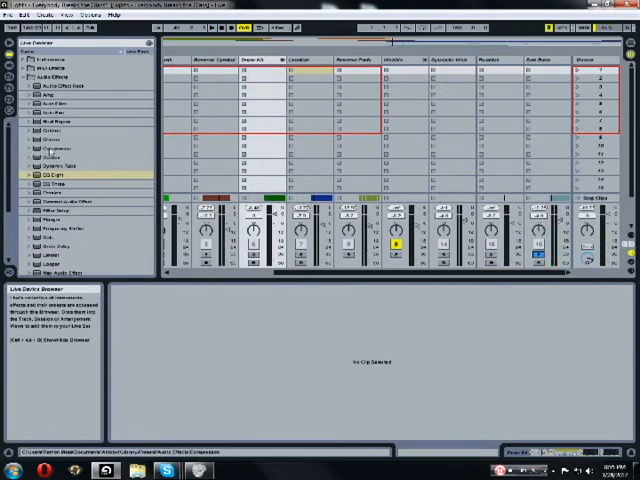
Focus the sub-bass track to add EQ Eight ahead of its compressor.
{"action": "left_click", "coordinate": [56, 148]}
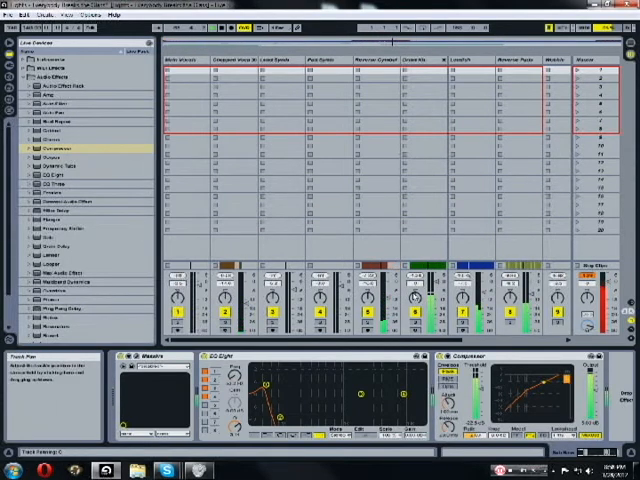
Select the chopped vocals track to load a Compressor onto it.
{"action": "left_click", "coordinate": [240, 62]}
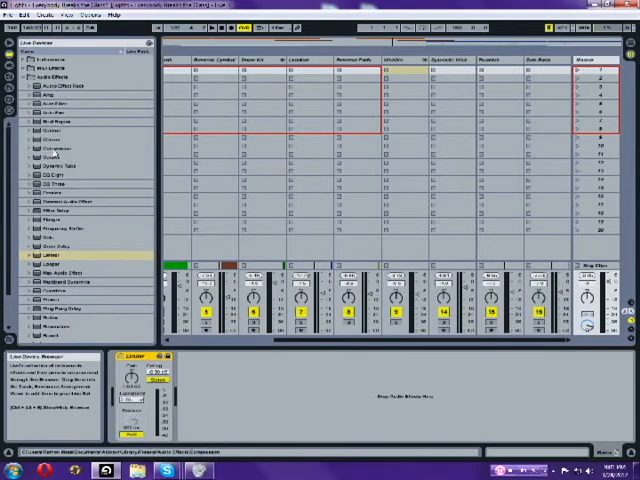
Select the Master track to place a Compressor in its device chain.
{"action": "left_click", "coordinate": [56, 148]}
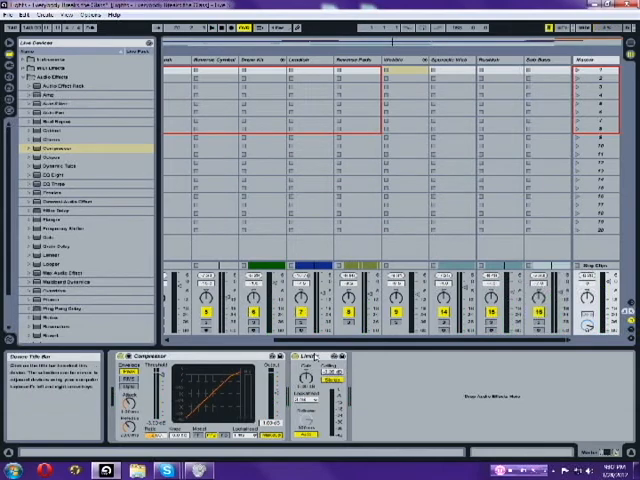
With compressor and limiter on the master, bring up the File menu to save the set.
{"action": "left_click", "coordinate": [316, 356]}
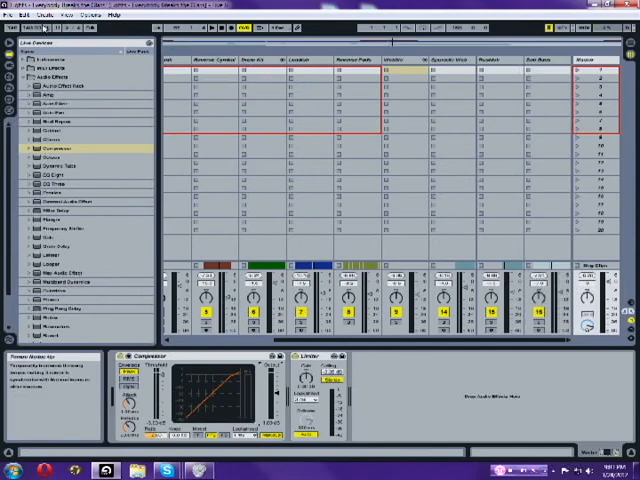
{"action": "left_click", "coordinate": [8, 16]}
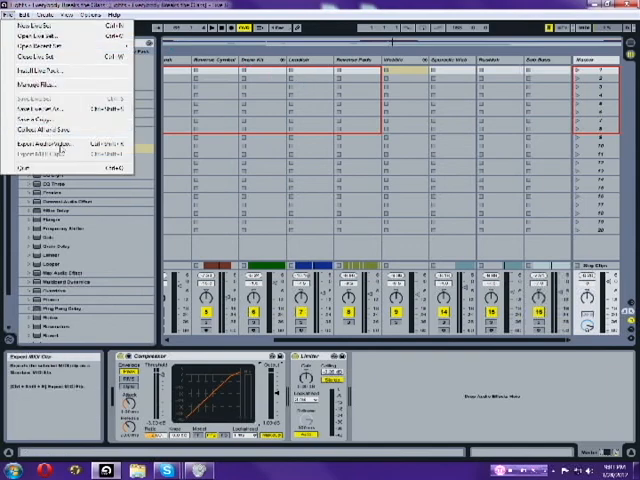